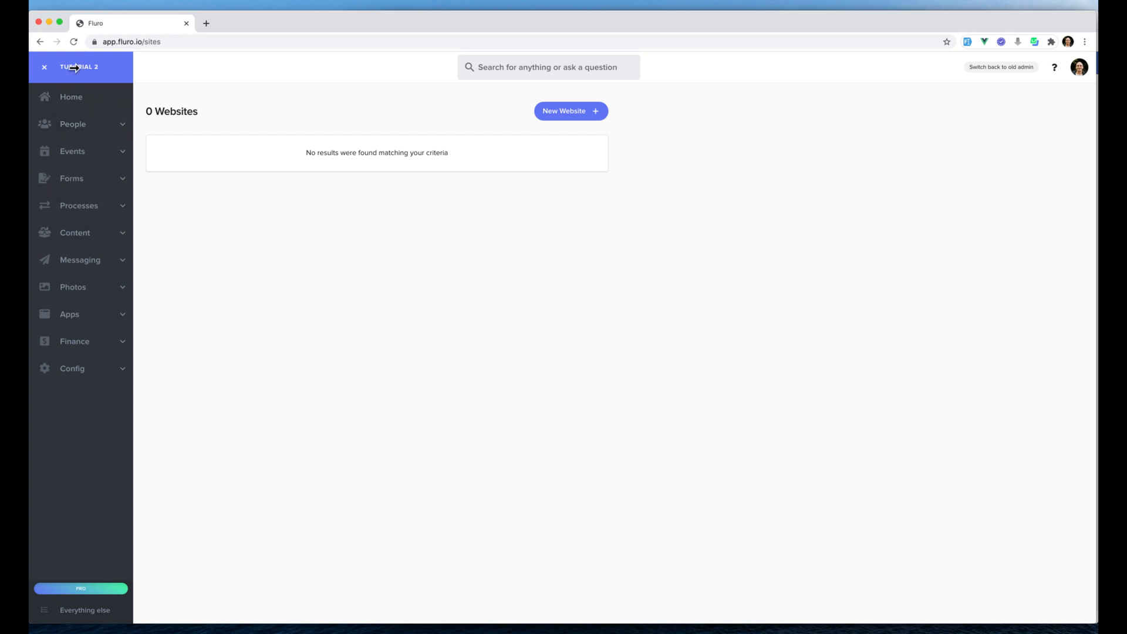
Step: Expand Apps in the sidebar, then collapse the main navigation to widen the Websites page
click(69, 314)
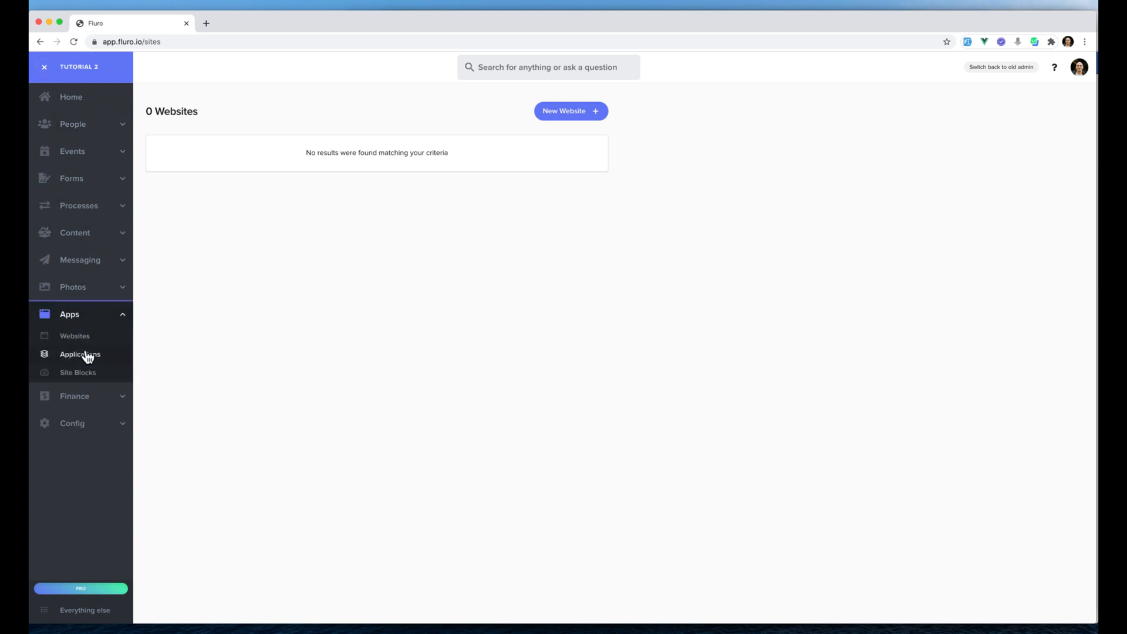
mouse_move(606, 250)
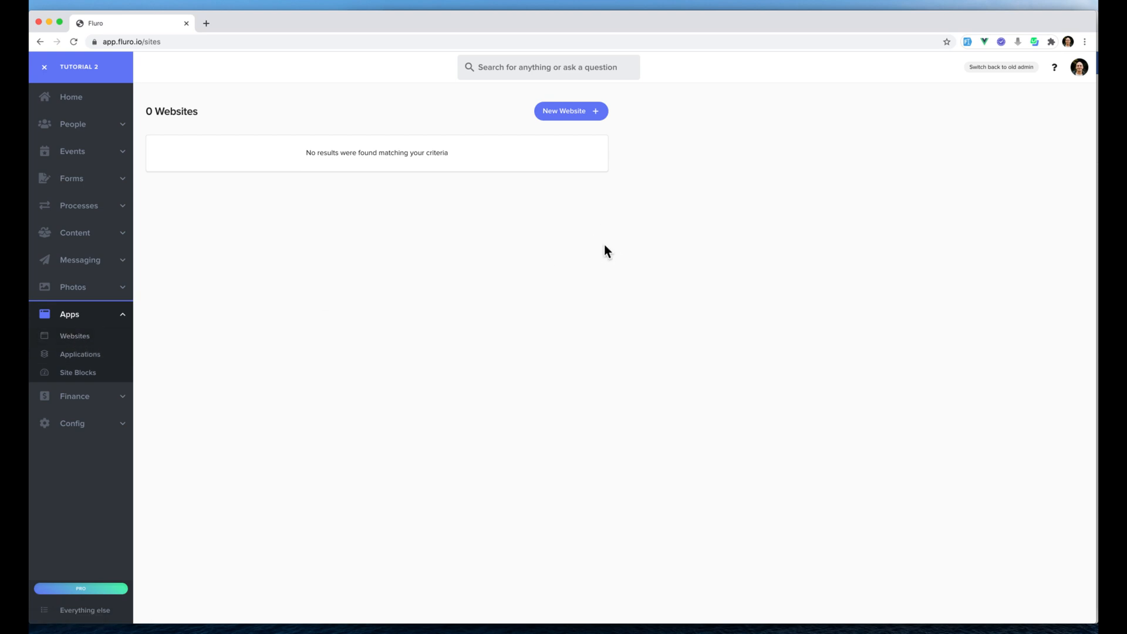
mouse_move(541, 308)
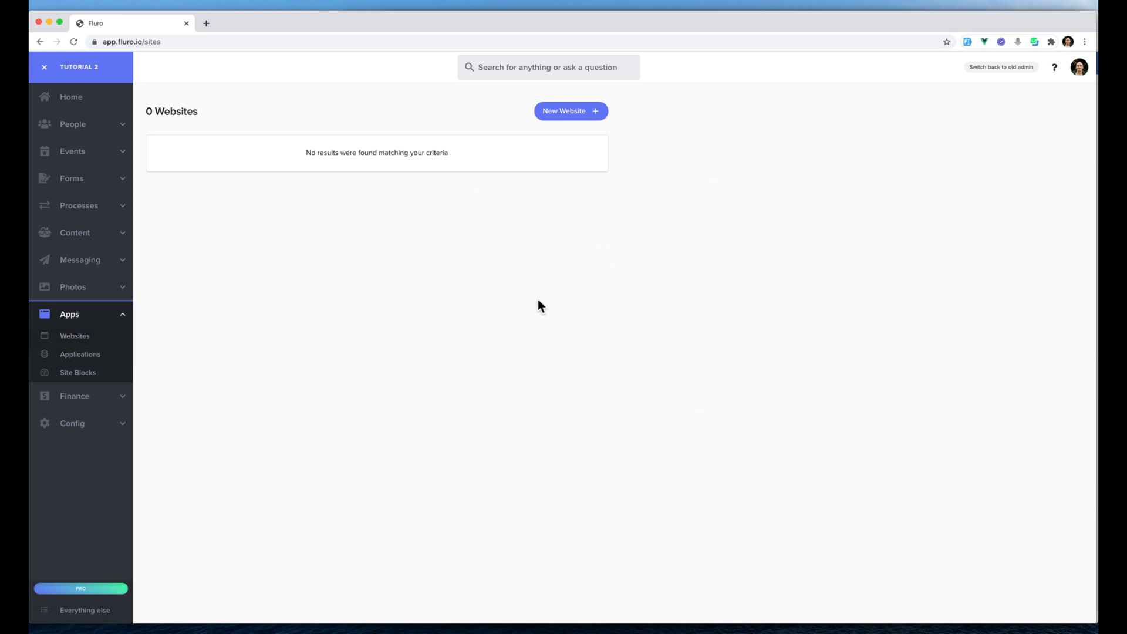
click(42, 67)
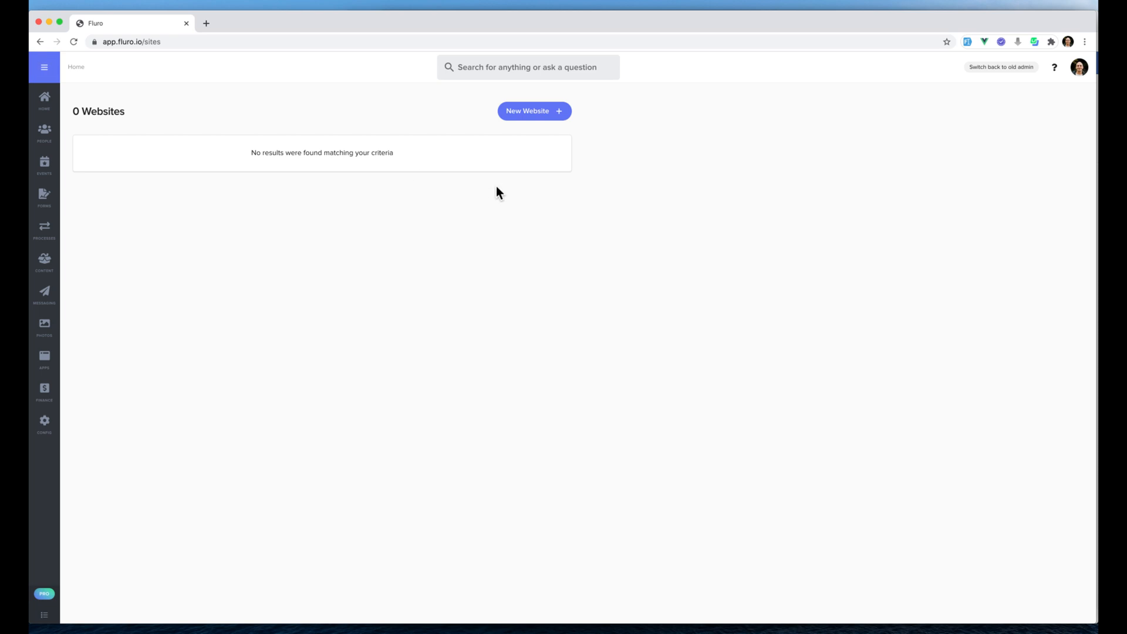
Step: Start a new Blank Site website named 'Example Website'
click(534, 111)
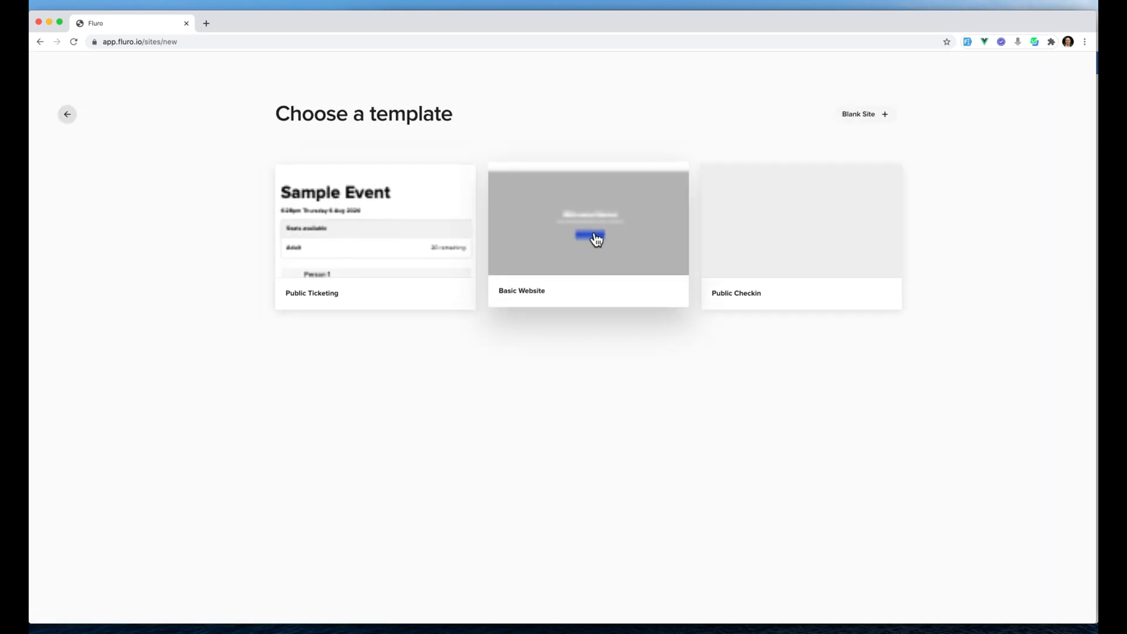
mouse_move(746, 268)
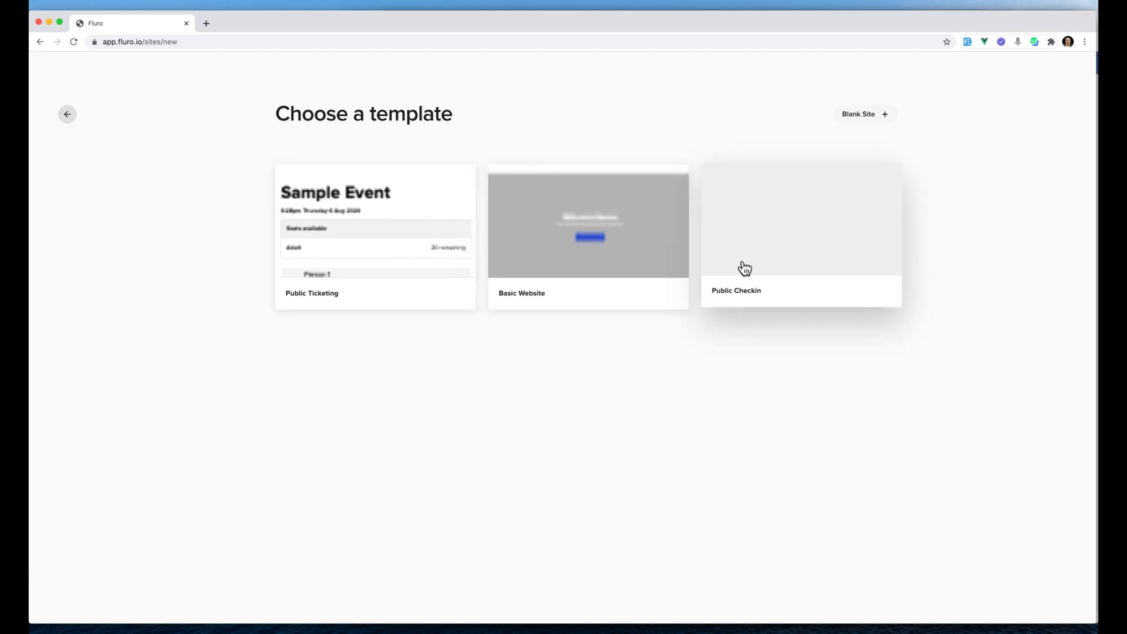
mouse_move(762, 246)
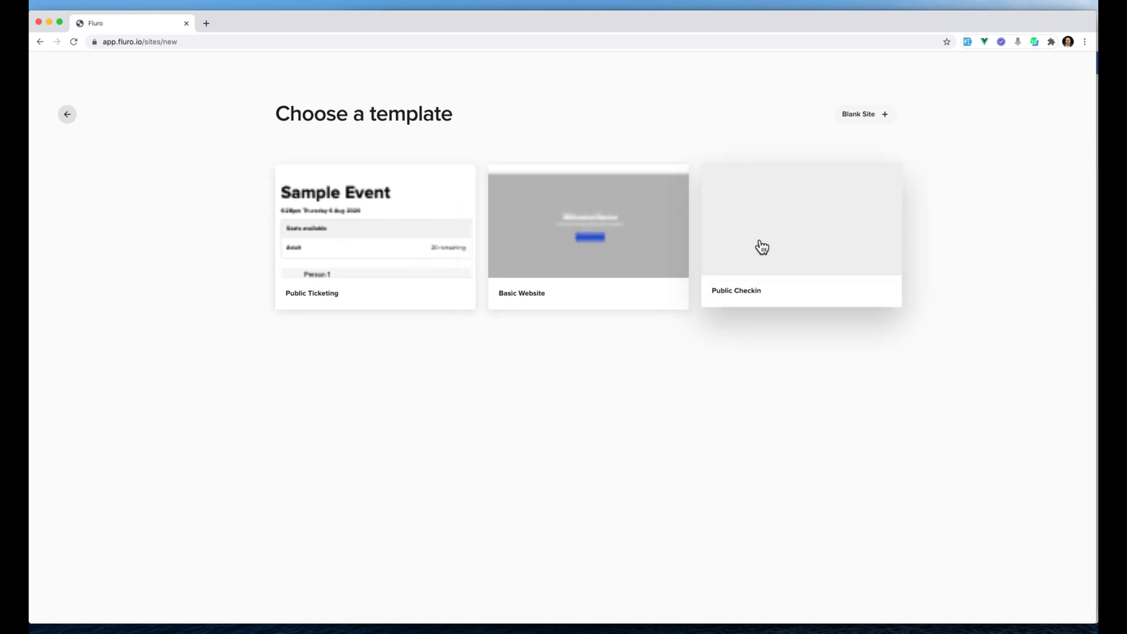
mouse_move(609, 261)
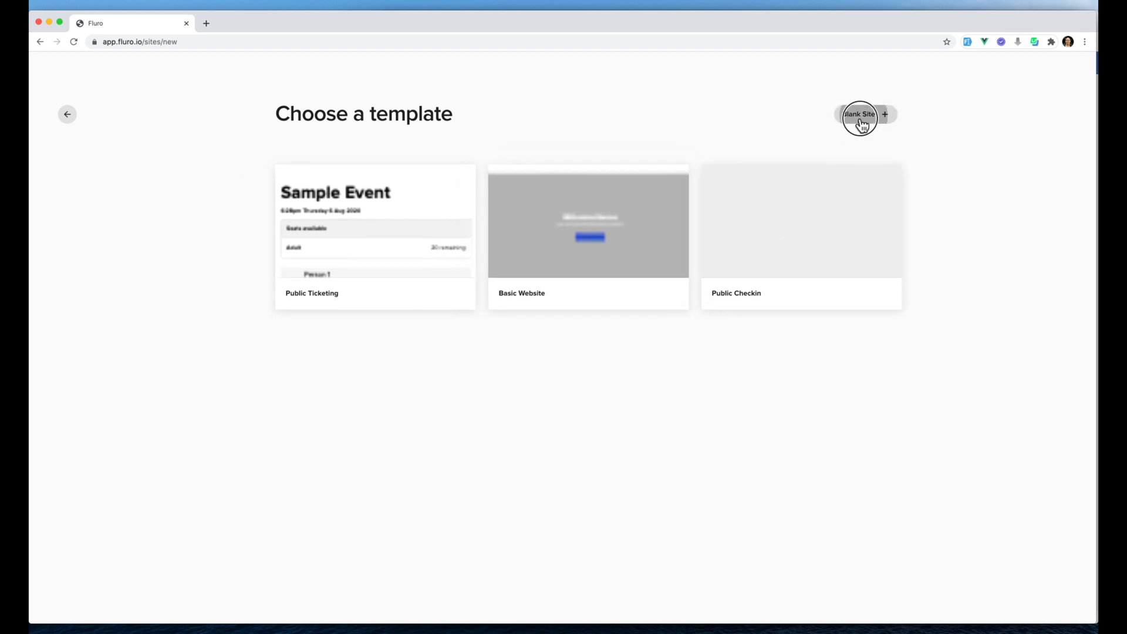
click(865, 114)
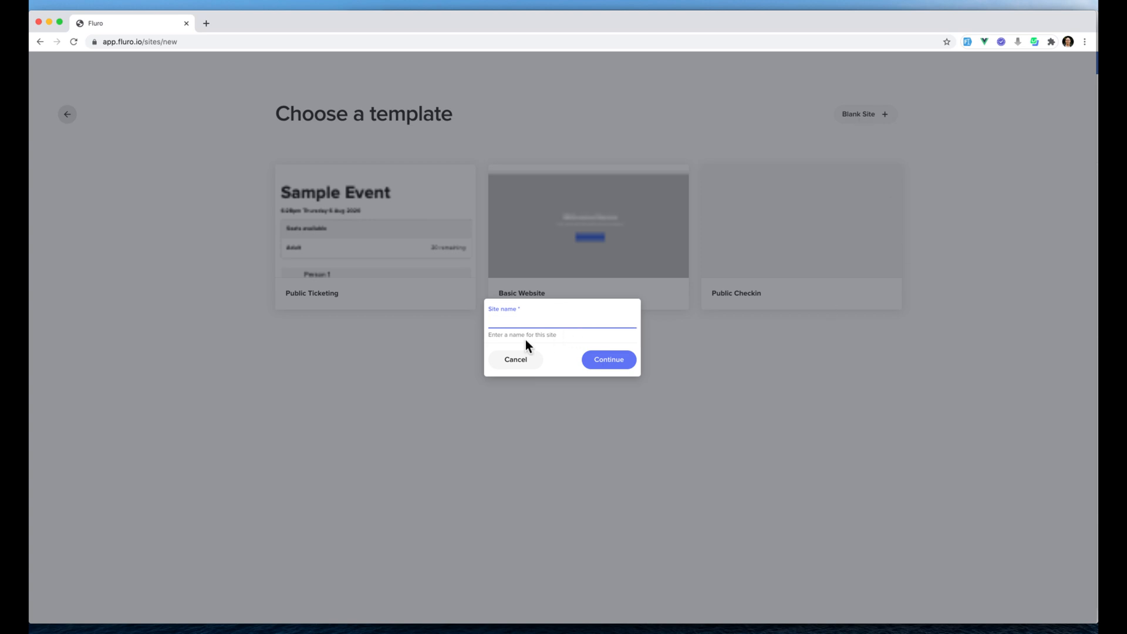
text(Example)
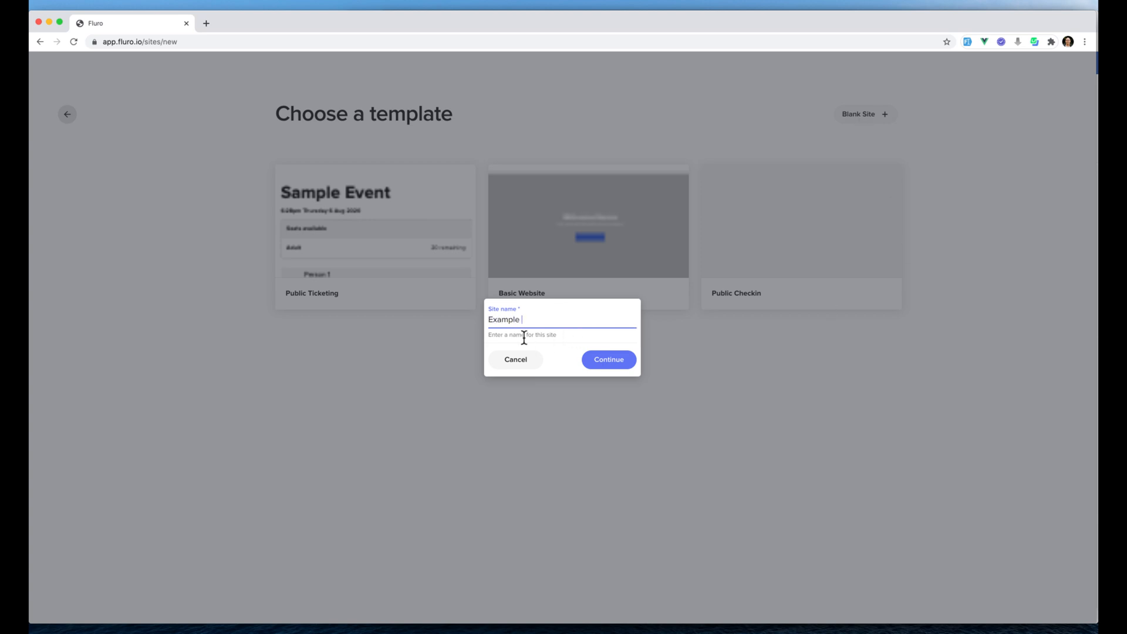
text(Website)
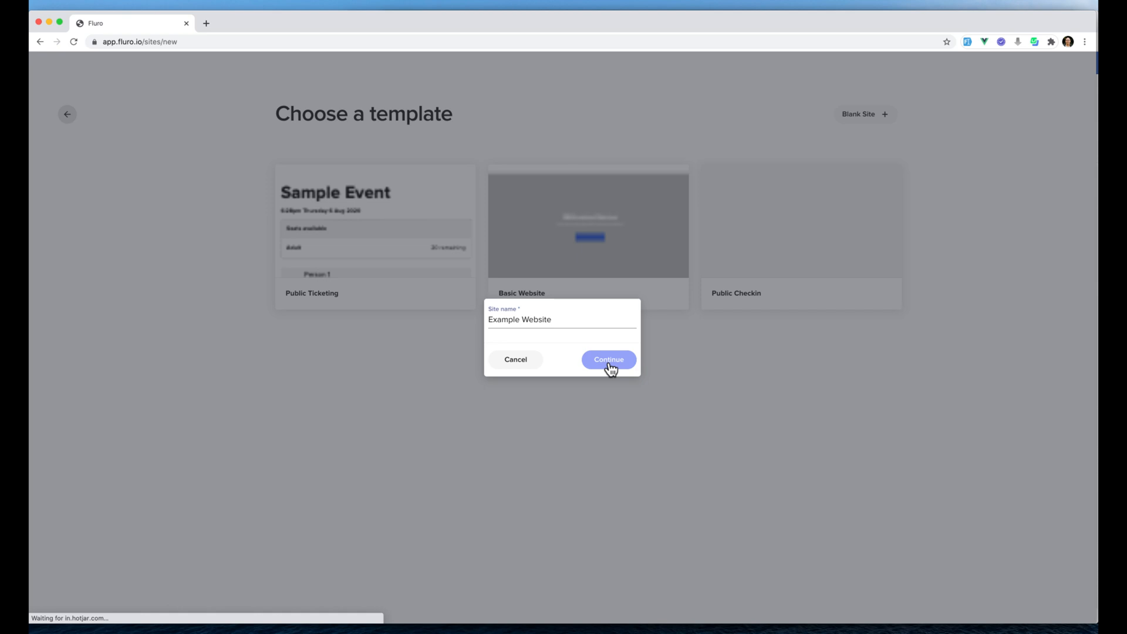
Step: Confirm creation of Example Website and view its page list showing only Home
click(608, 360)
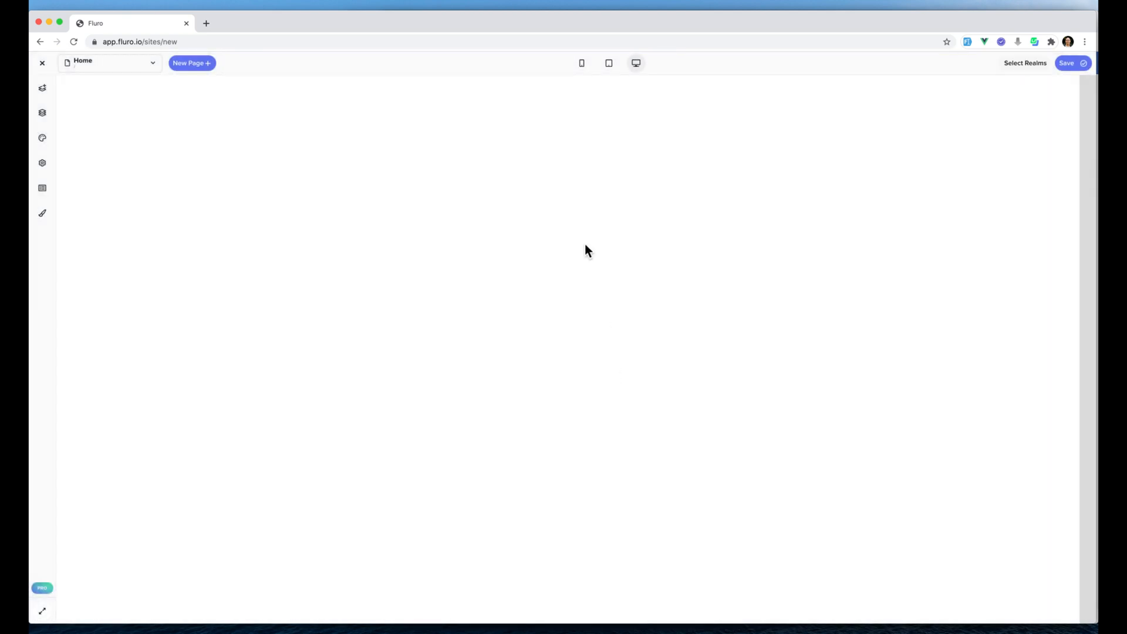
mouse_move(367, 250)
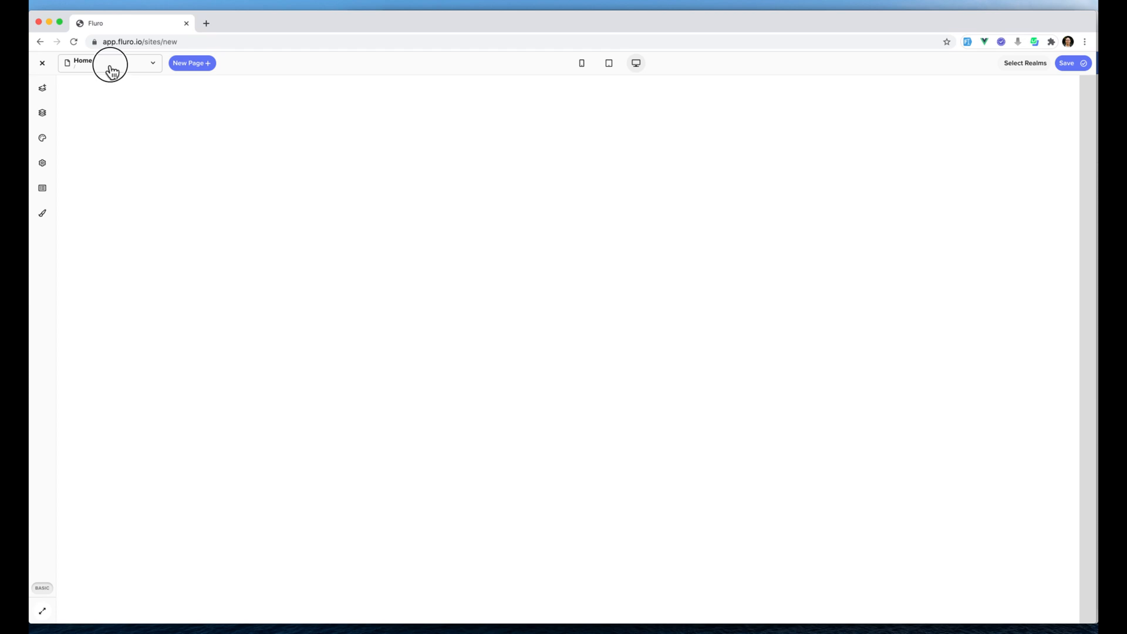
click(110, 63)
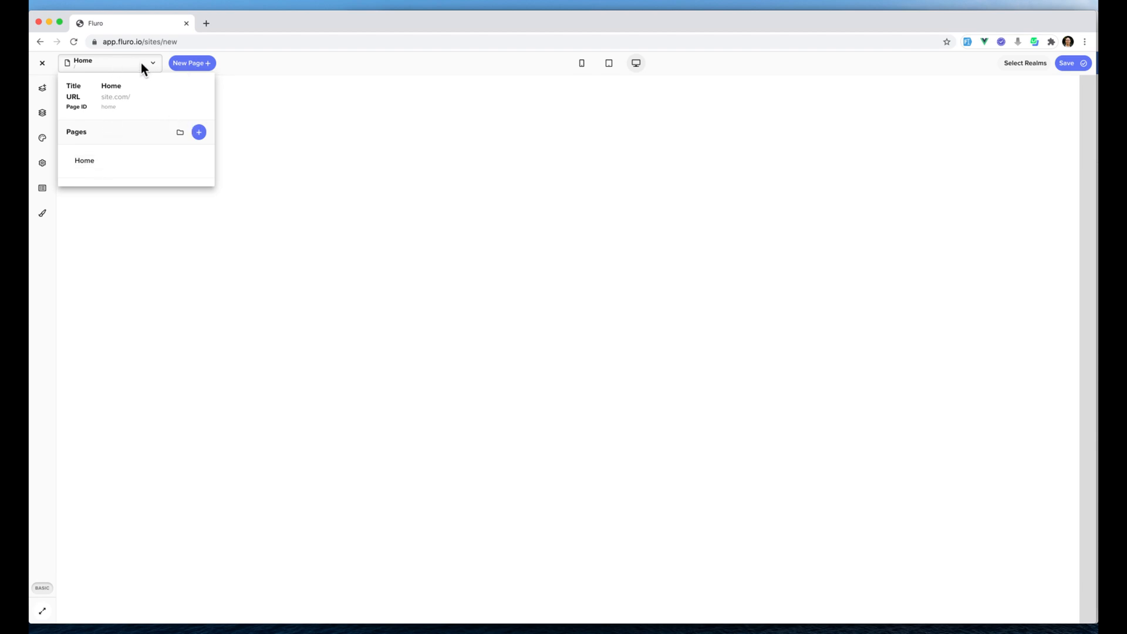
Step: Dismiss the Home page dropdown to return to the empty Home page
click(111, 63)
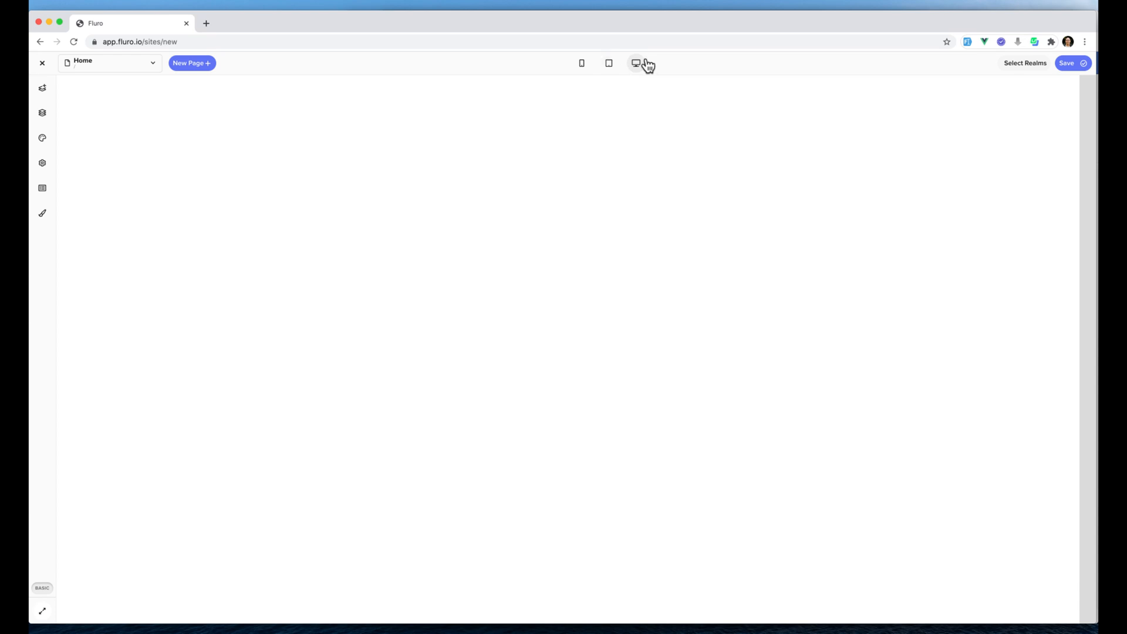
Step: Preview the Home page at tablet, phone, then tablet size again
click(609, 63)
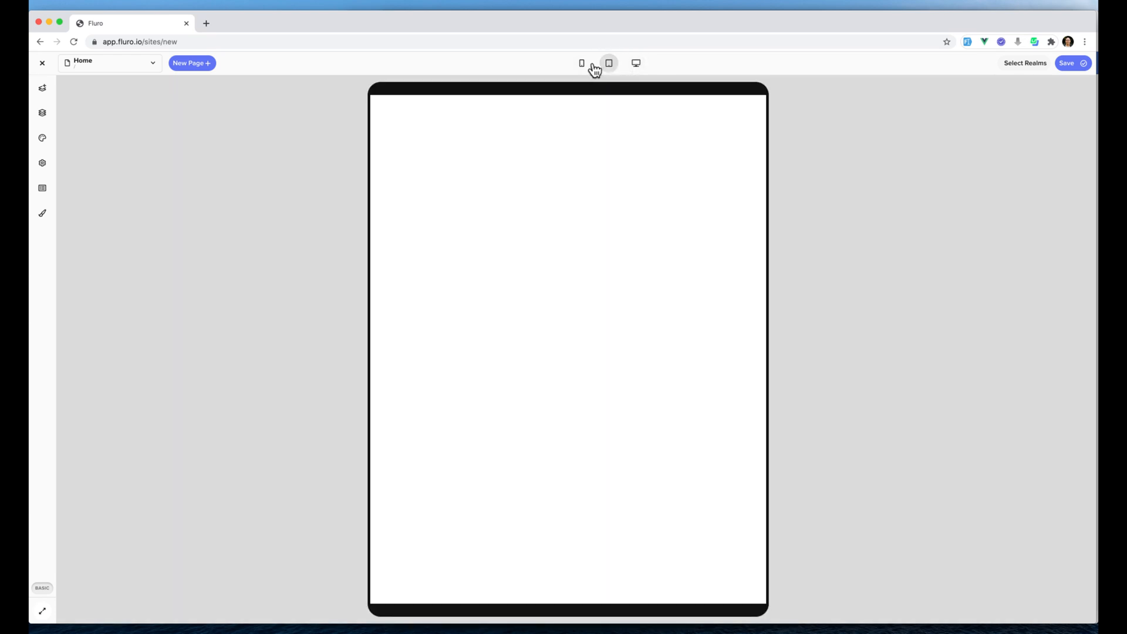
click(582, 63)
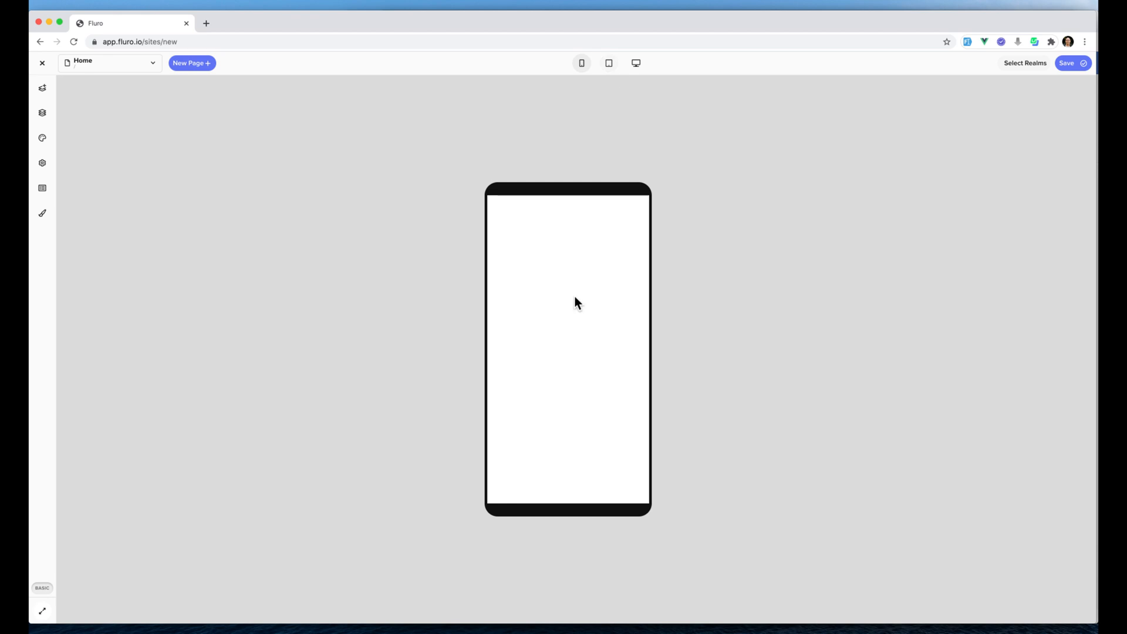
mouse_move(585, 372)
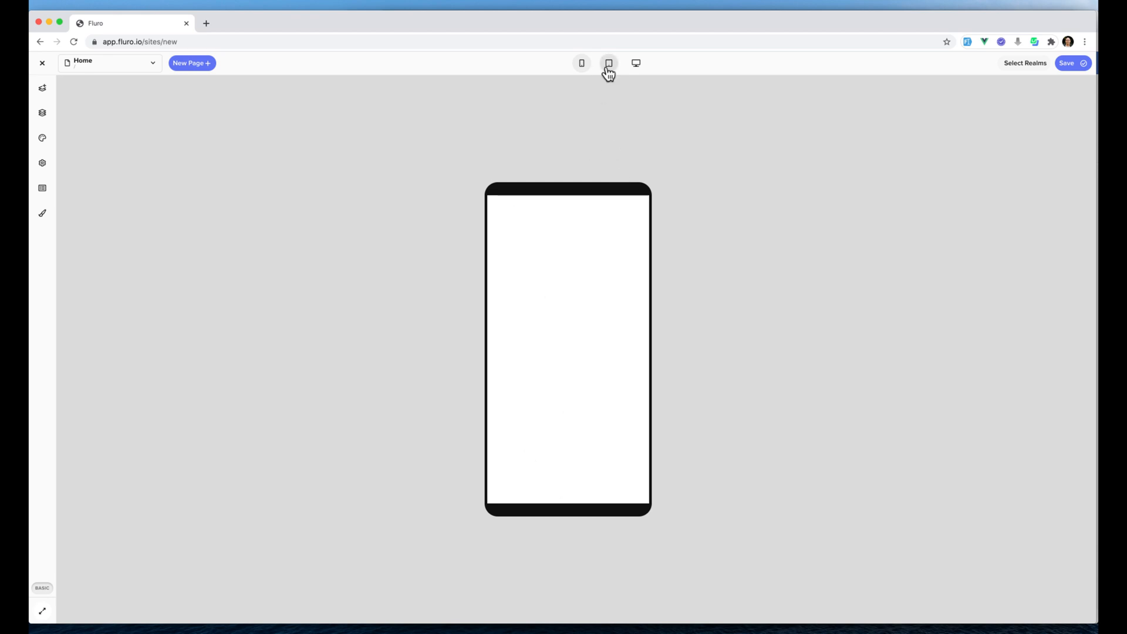
click(608, 63)
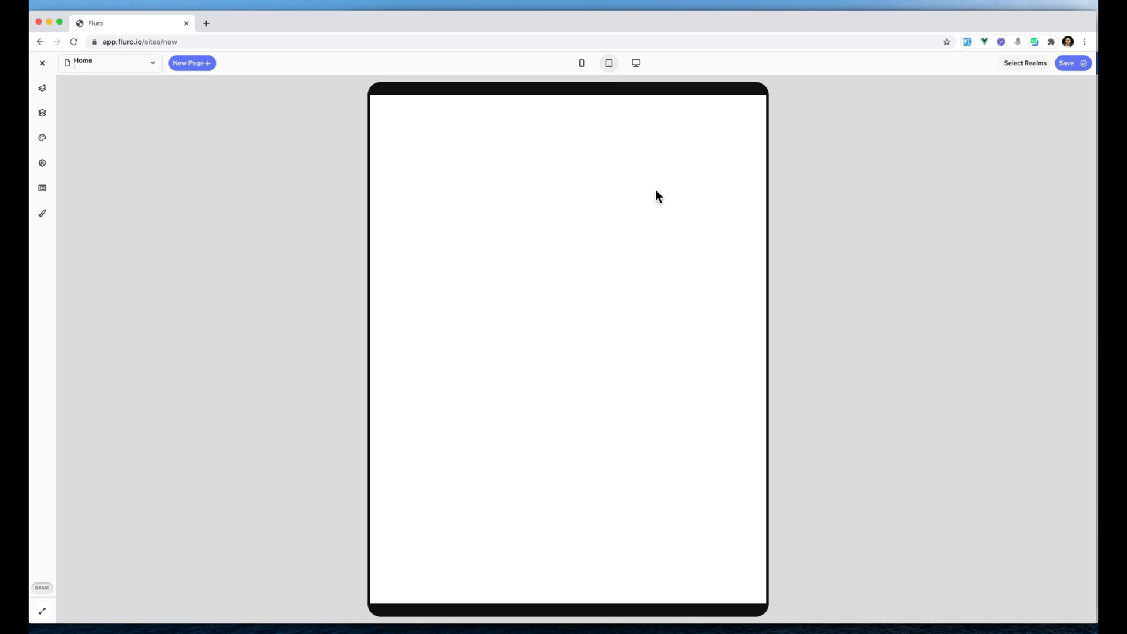
mouse_move(1025, 68)
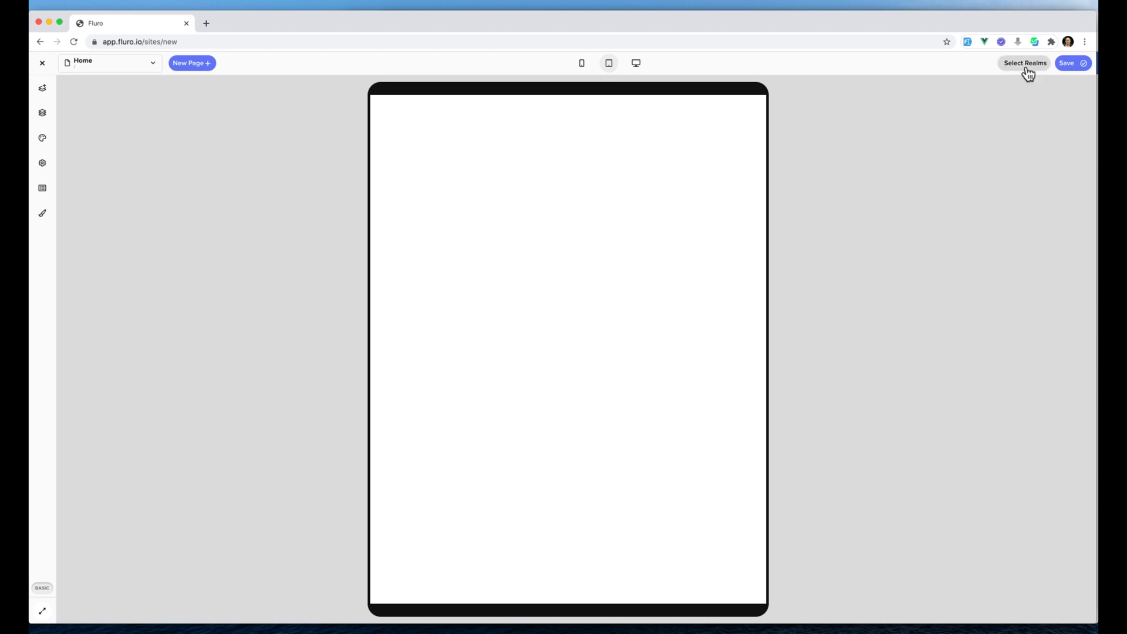
Step: Tick Head Office under Select Realms and confirm with Done
click(1024, 64)
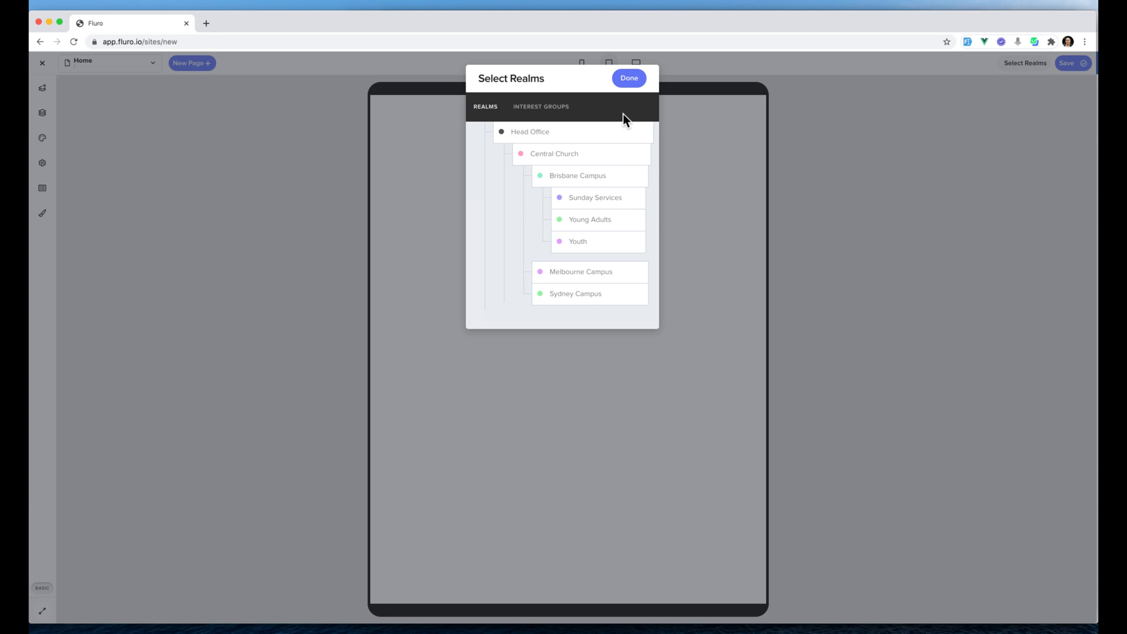
click(531, 132)
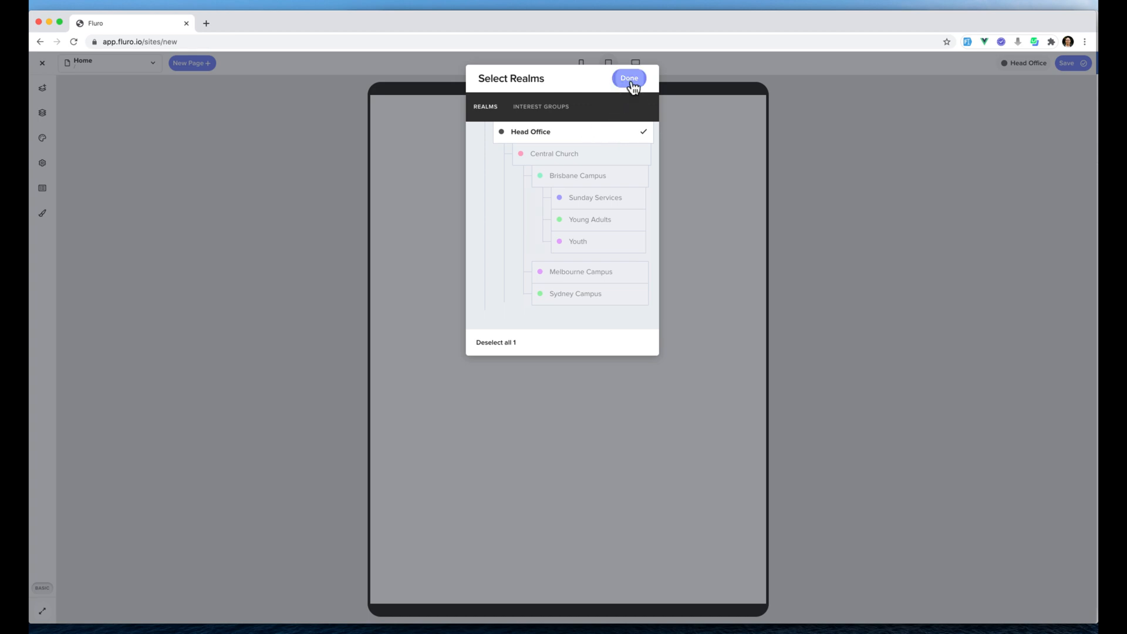
click(628, 78)
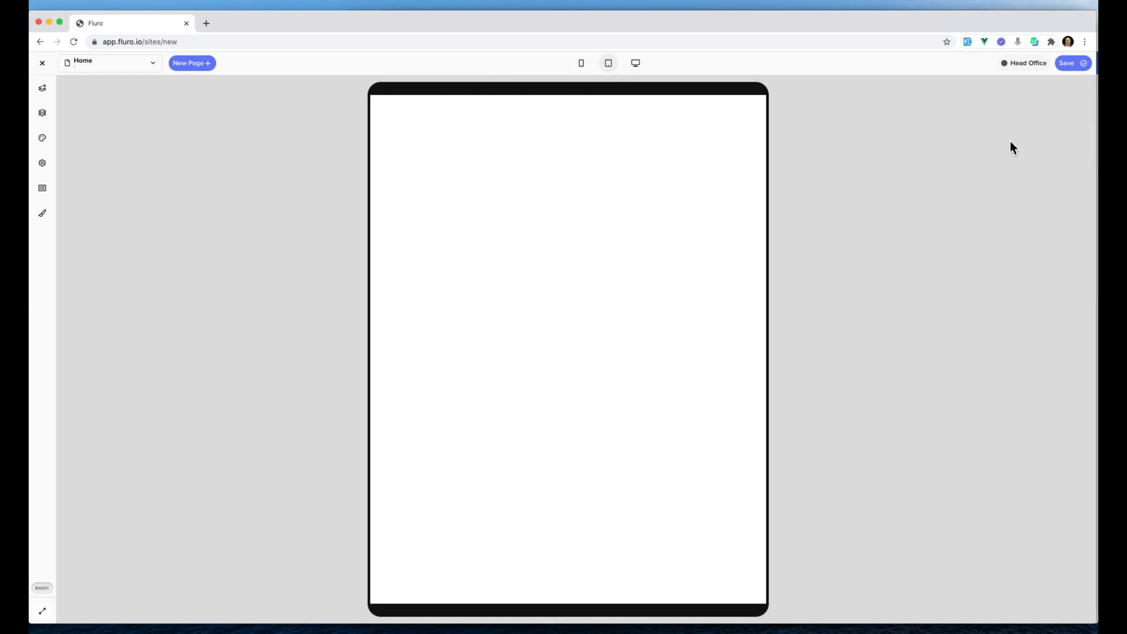